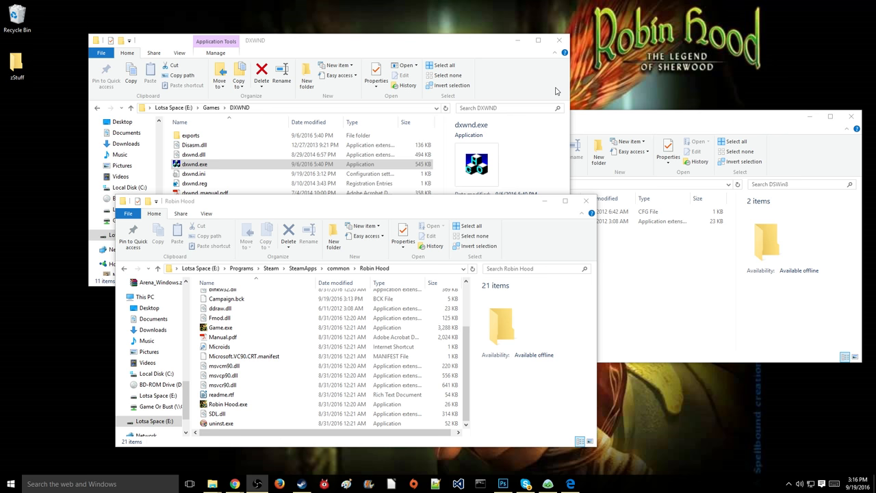
{"action": "mouse_move", "coordinate": [533, 72]}
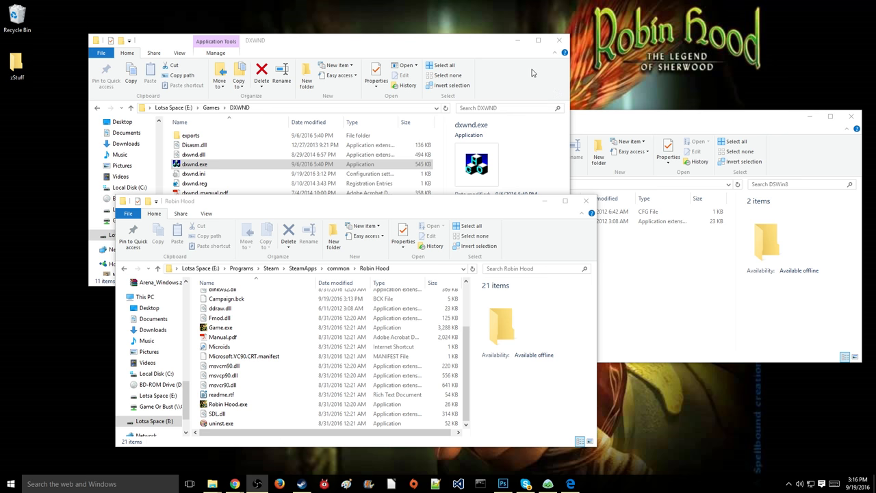
{"action": "mouse_move", "coordinate": [532, 75]}
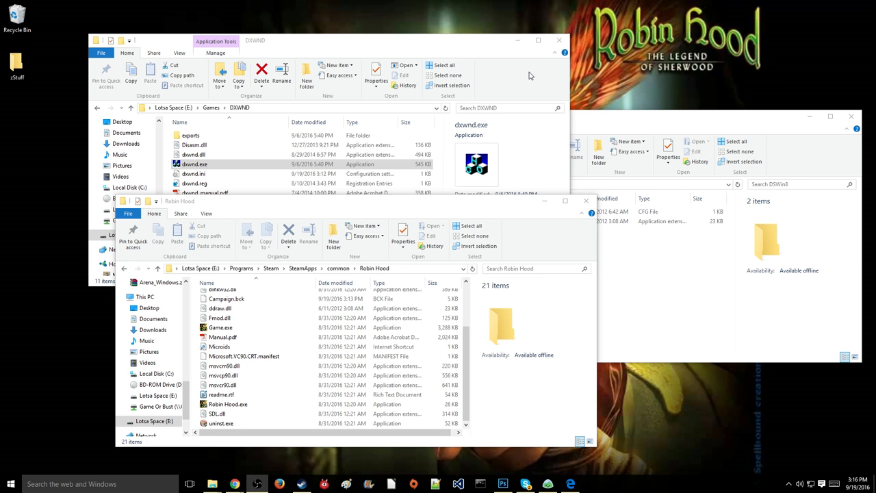
{"action": "mouse_move", "coordinate": [486, 77]}
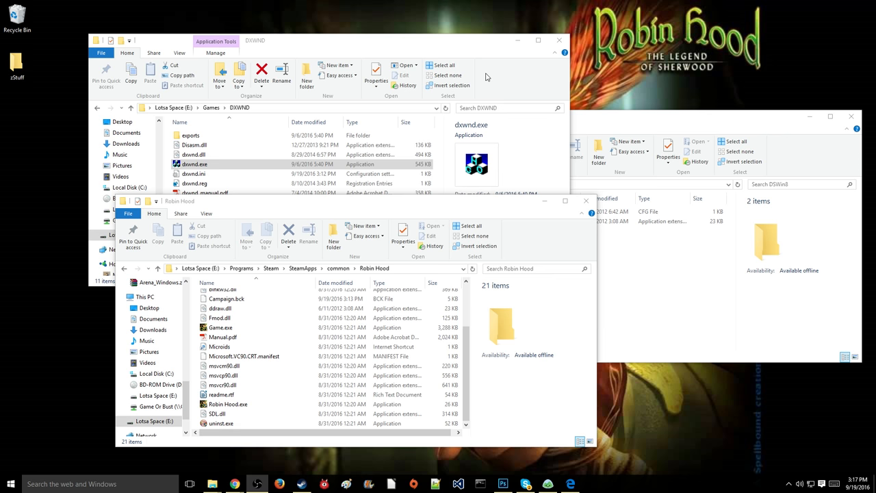
{"action": "mouse_move", "coordinate": [483, 78]}
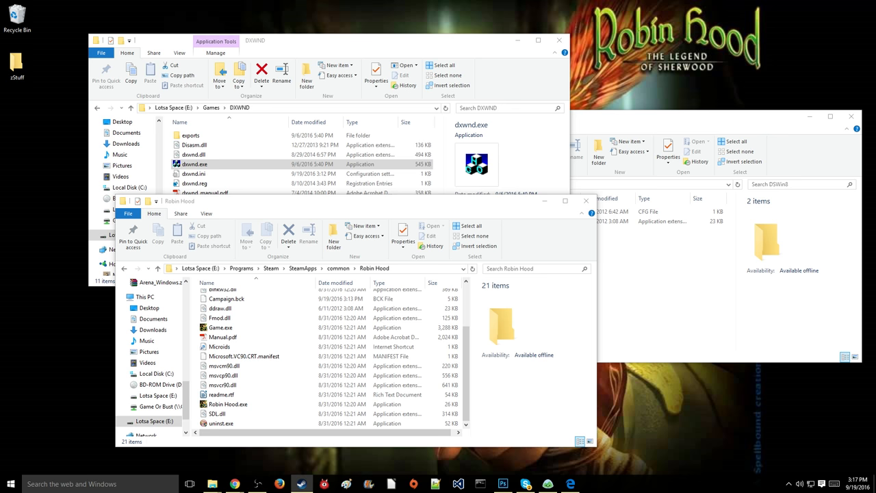
{"action": "mouse_move", "coordinate": [614, 68]}
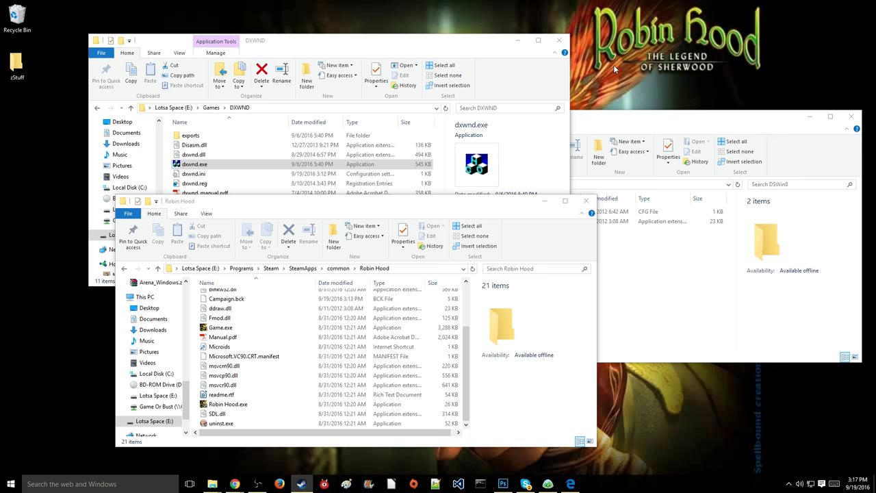
{"action": "mouse_move", "coordinate": [630, 89]}
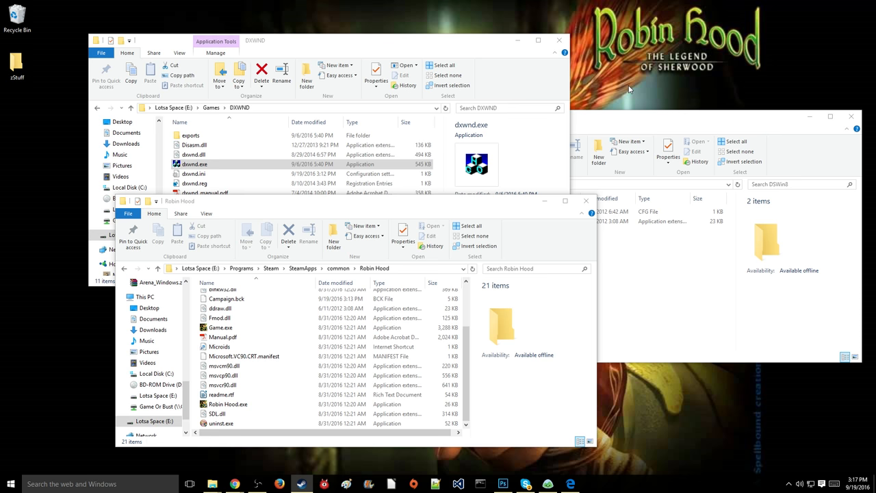
{"action": "mouse_move", "coordinate": [417, 213]}
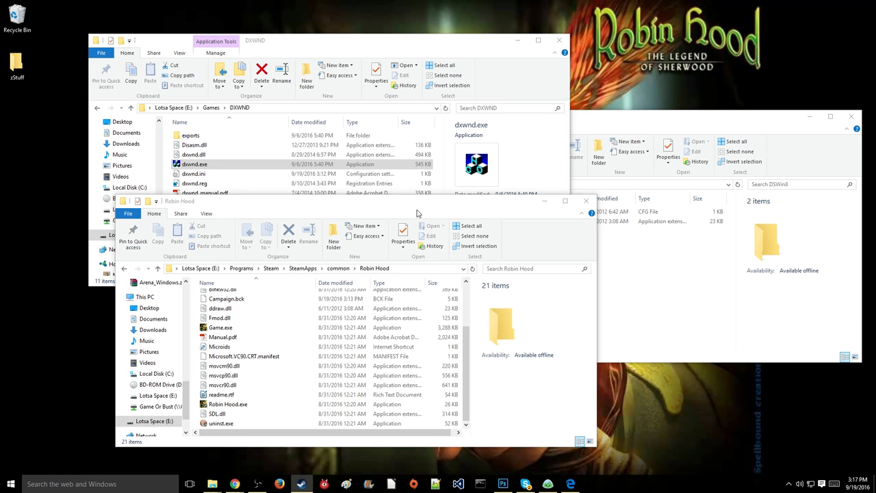
{"action": "mouse_move", "coordinate": [815, 214]}
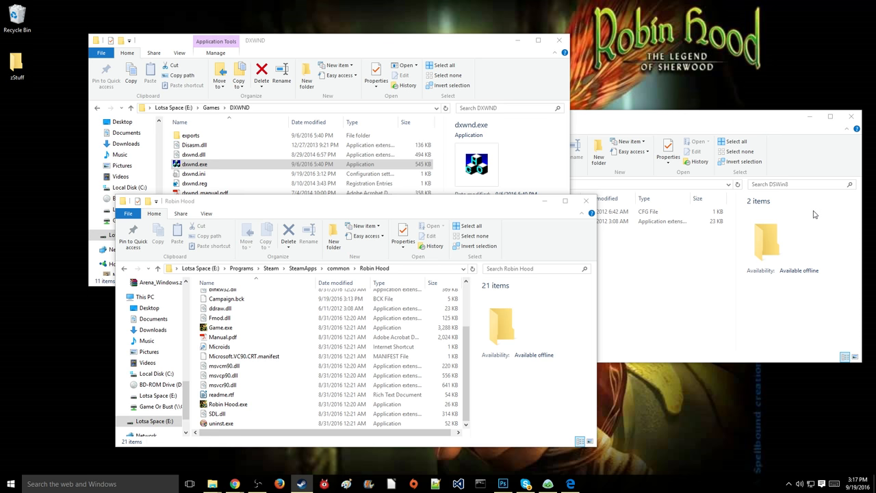
{"action": "mouse_move", "coordinate": [796, 195]}
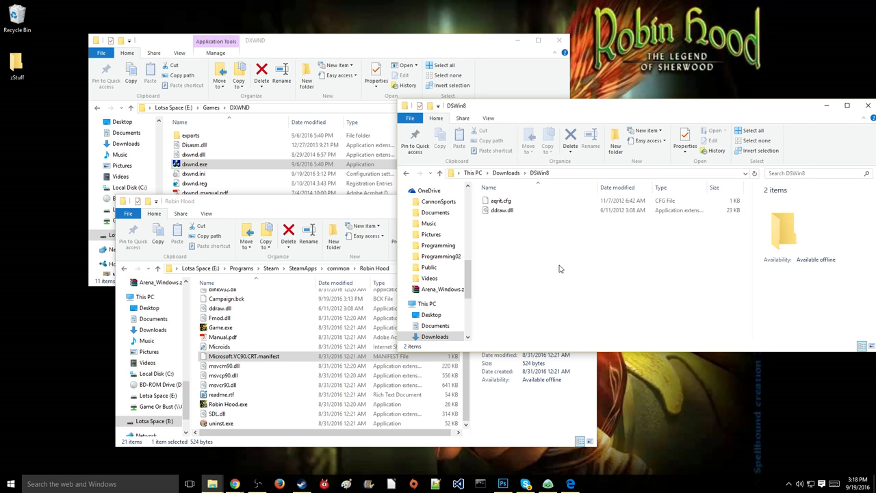
{"action": "mouse_move", "coordinate": [376, 220]}
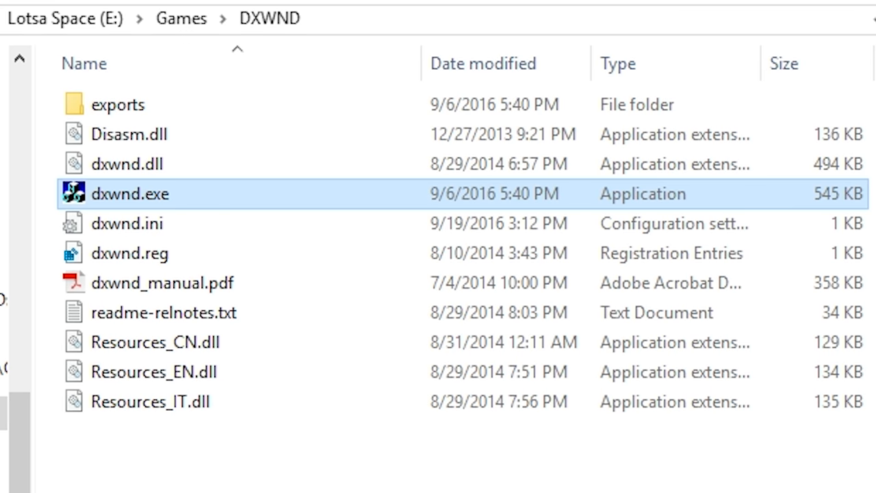
{"action": "mouse_move", "coordinate": [104, 209]}
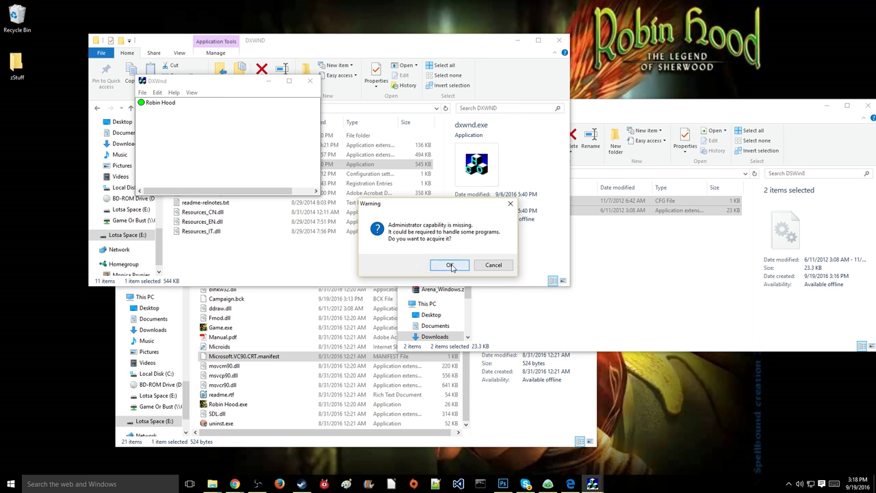
Dismiss the administrator warning and choose Modify on the Robin Hood entry
{"action": "left_click", "coordinate": [450, 265]}
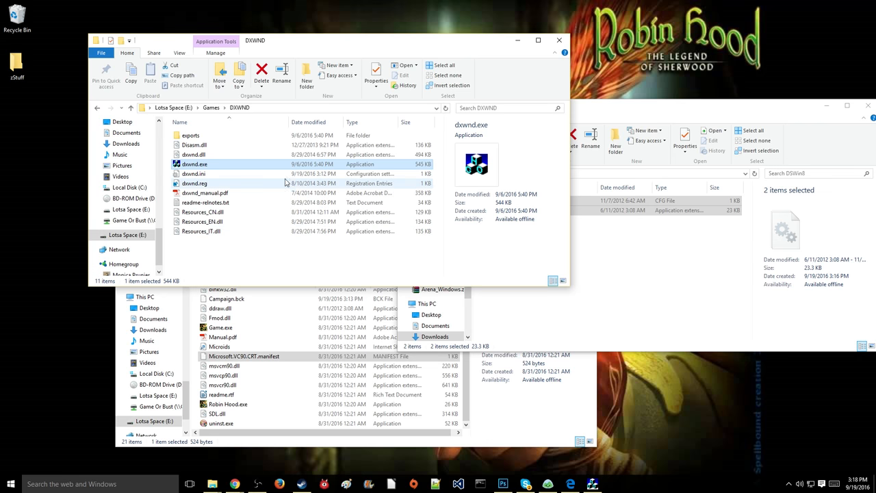
{"action": "mouse_move", "coordinate": [199, 165]}
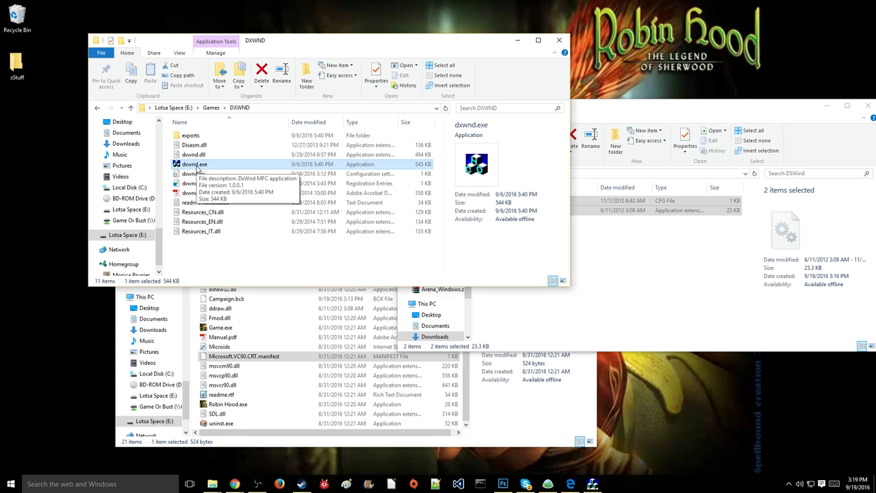
{"action": "mouse_move", "coordinate": [567, 473]}
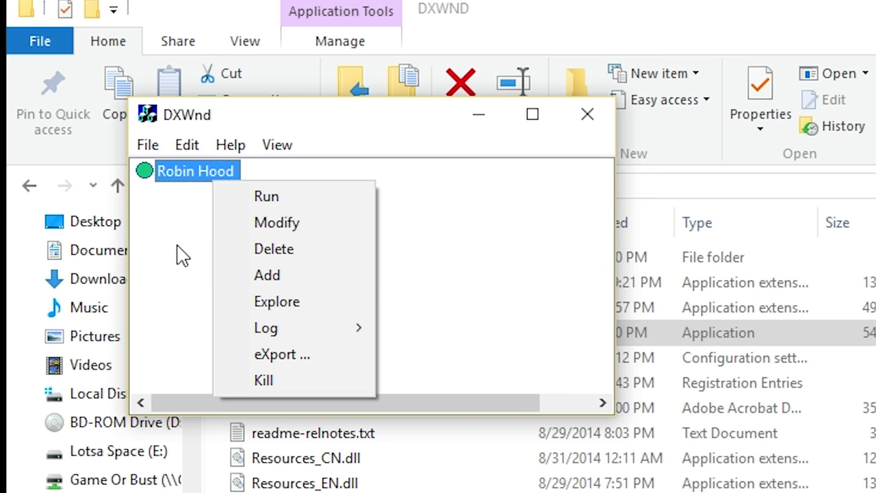
{"action": "left_click", "coordinate": [186, 144]}
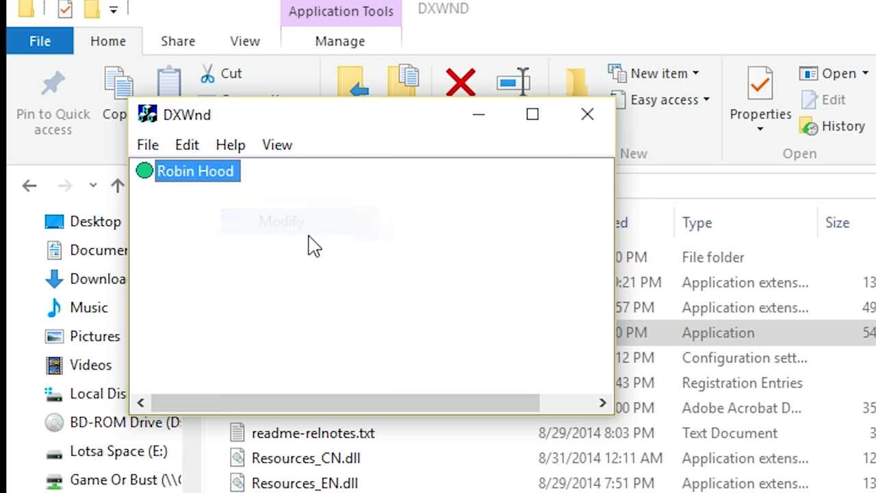
Review the Main tab (Hook enabled, Hook all DLLs, Remap Client Rect) and switch to the Robin Hood folder
{"action": "left_click", "coordinate": [281, 220]}
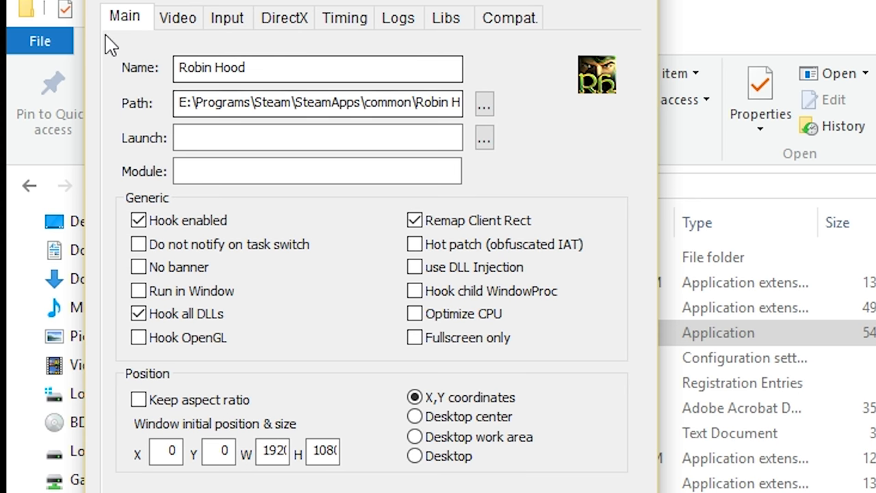
{"action": "mouse_move", "coordinate": [592, 58]}
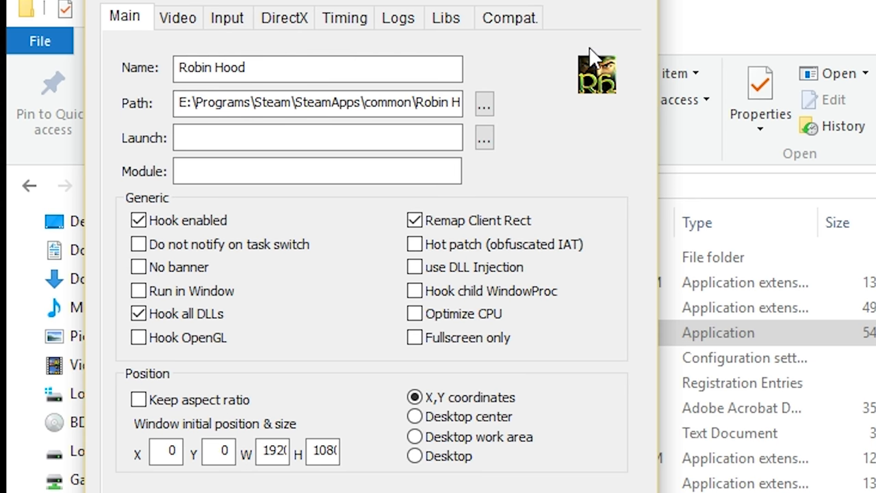
{"action": "mouse_move", "coordinate": [578, 102]}
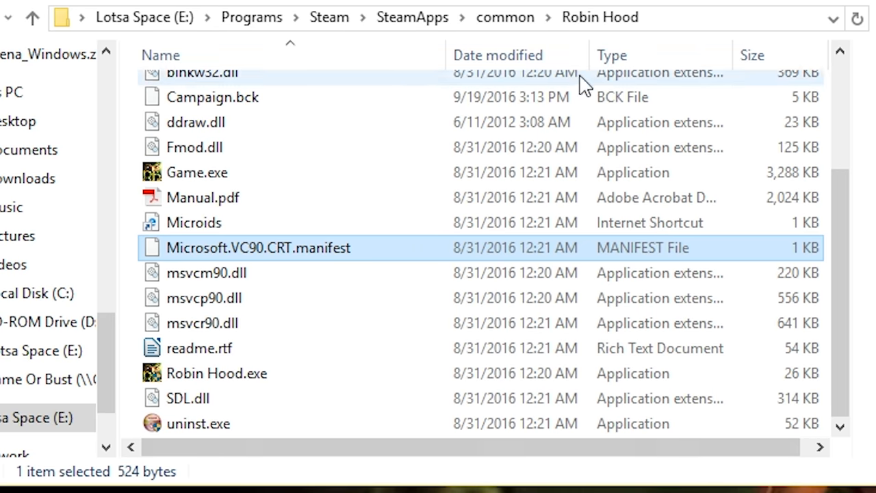
Copy the Robin Hood game folder's full path from the Explorer address bar
{"action": "left_click", "coordinate": [197, 172]}
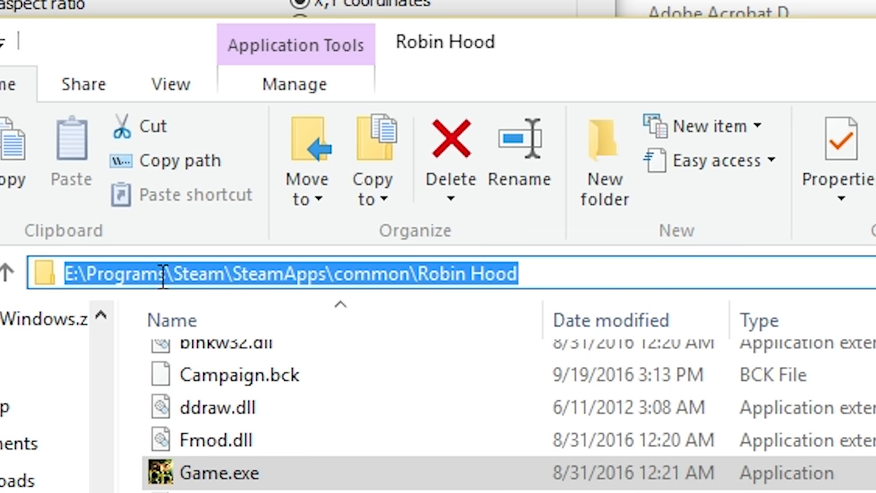
{"action": "type", "text": "common\\Robin Hood\\Game.exe"}
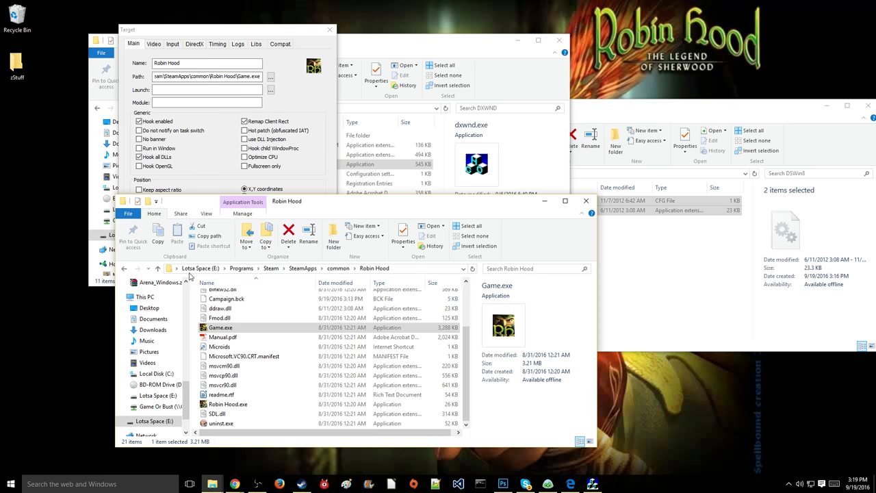
{"action": "mouse_move", "coordinate": [272, 224]}
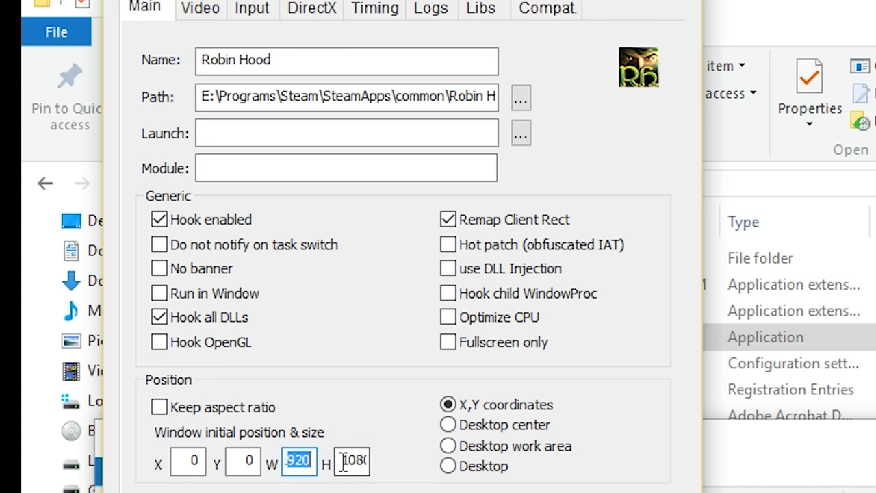
{"action": "left_click", "coordinate": [351, 461]}
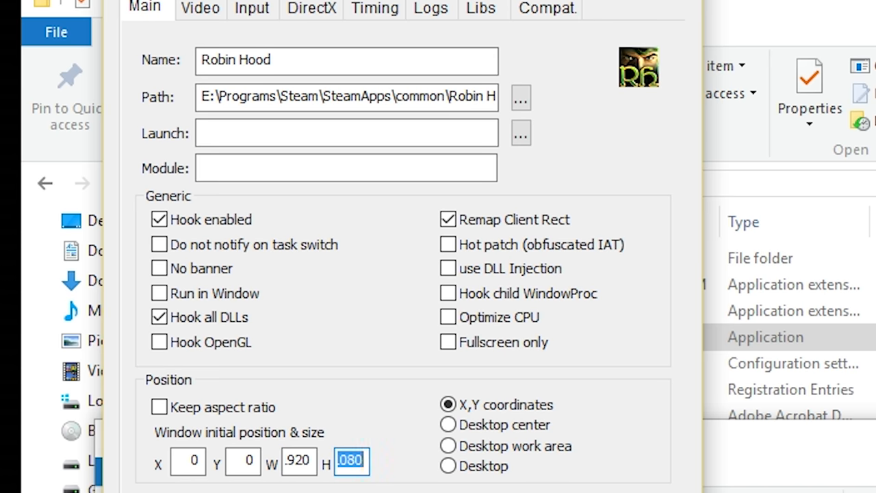
{"action": "mouse_move", "coordinate": [380, 479]}
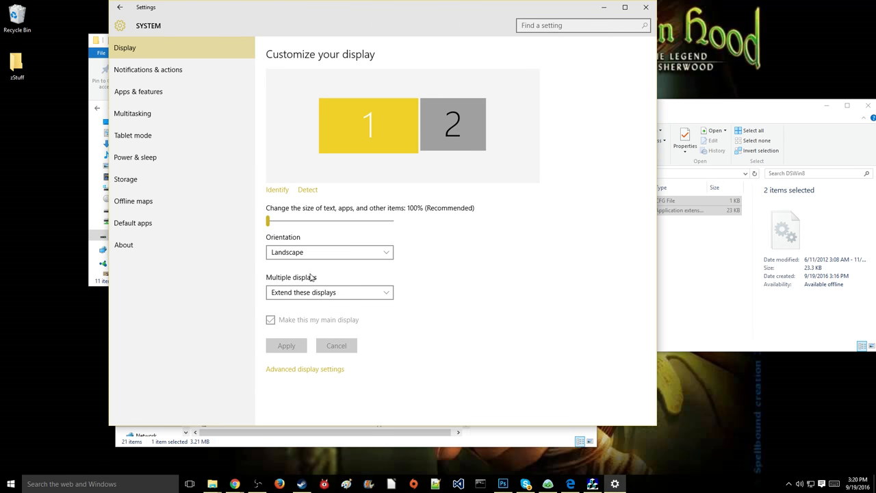
{"action": "mouse_move", "coordinate": [161, 74]}
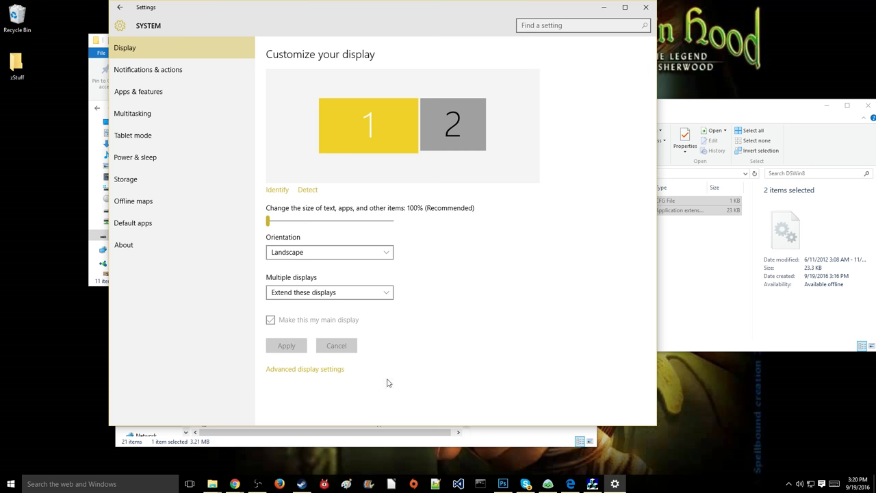
{"action": "mouse_move", "coordinate": [394, 16]}
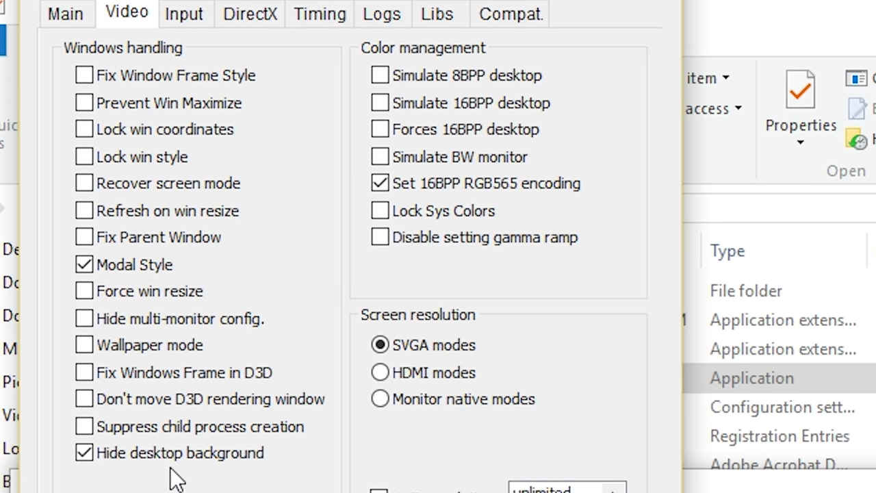
Keep Modal Style, hidden desktop background, 16BPP RGB565 and SVGA modes, then view Input options
{"action": "left_click", "coordinate": [84, 451]}
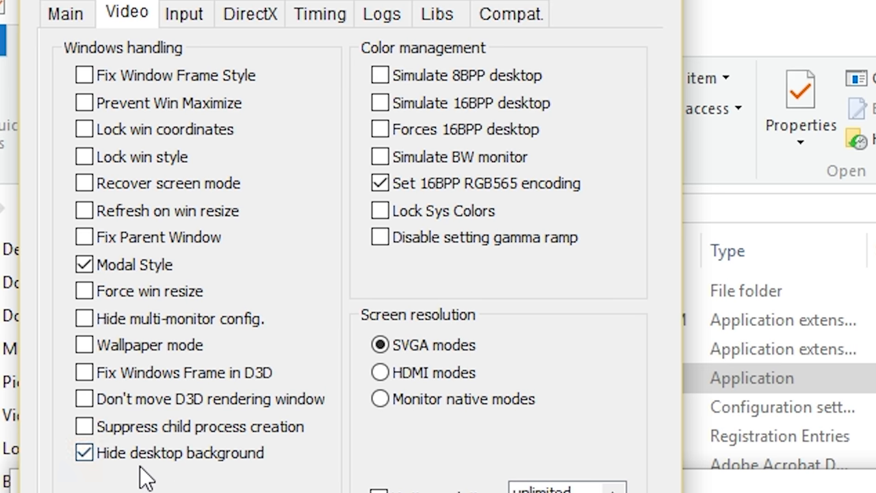
{"action": "mouse_move", "coordinate": [170, 483]}
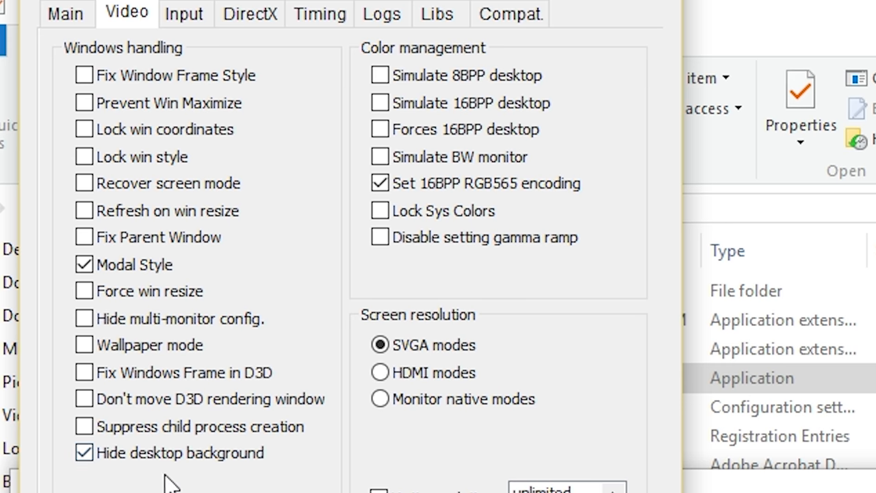
{"action": "mouse_move", "coordinate": [246, 483]}
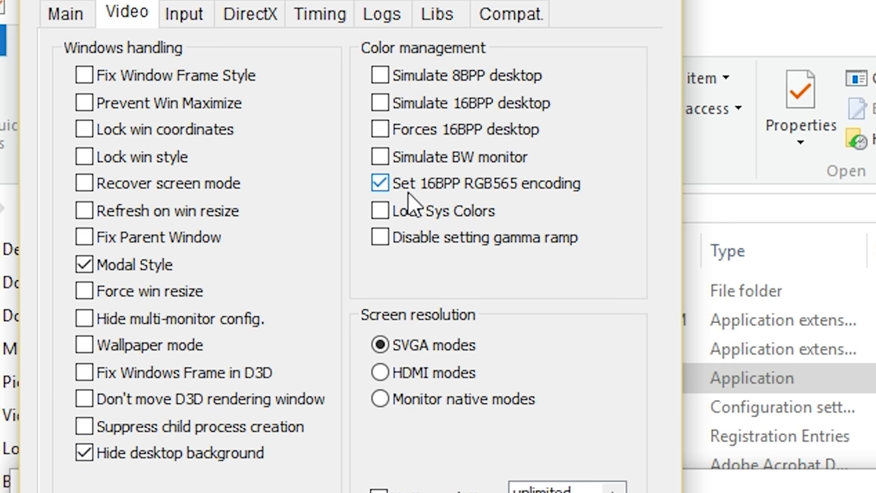
{"action": "mouse_move", "coordinate": [455, 205]}
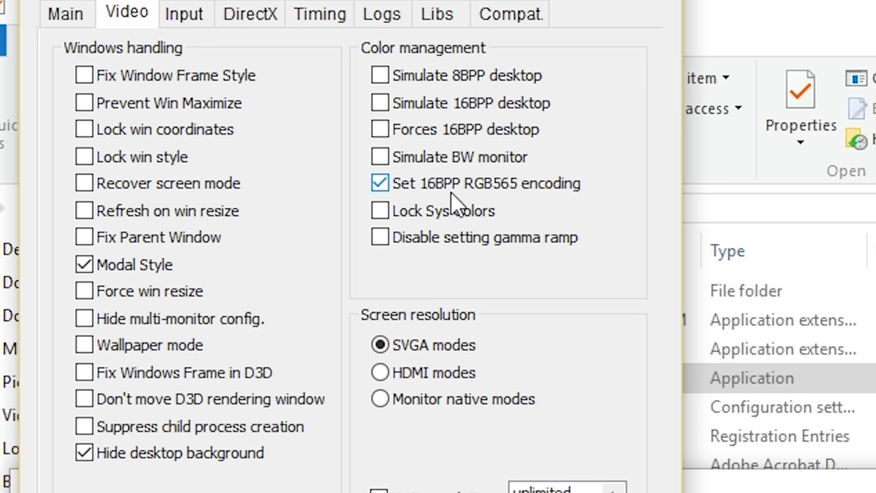
{"action": "mouse_move", "coordinate": [532, 205]}
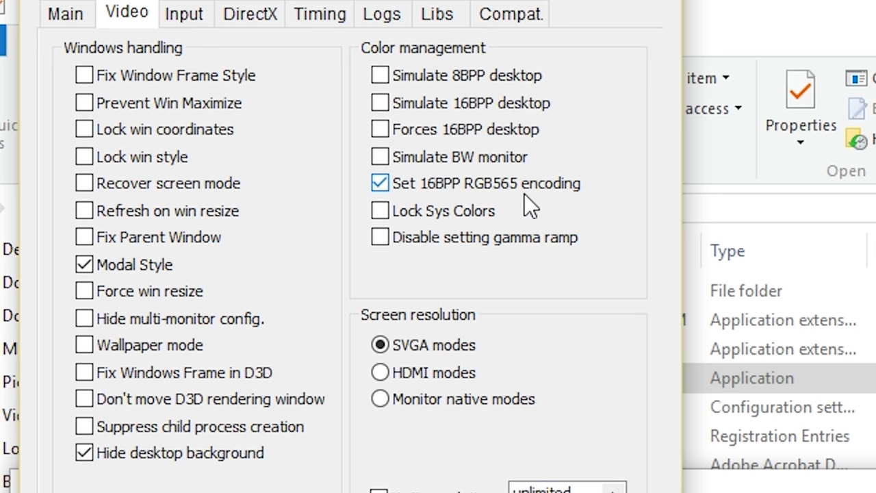
{"action": "mouse_move", "coordinate": [456, 243]}
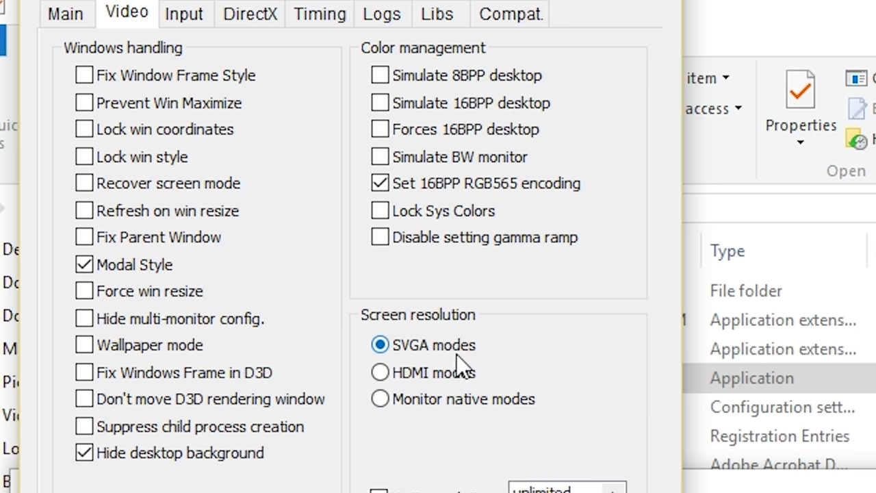
{"action": "left_click", "coordinate": [184, 13]}
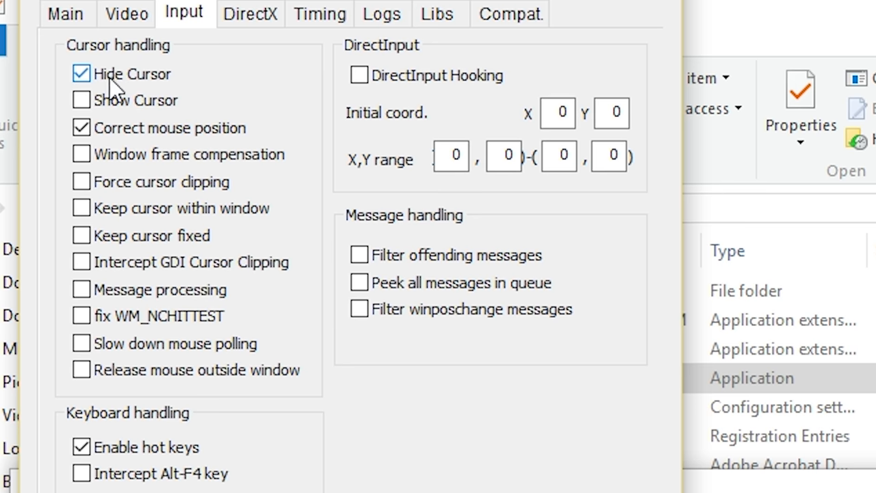
{"action": "mouse_move", "coordinate": [170, 89]}
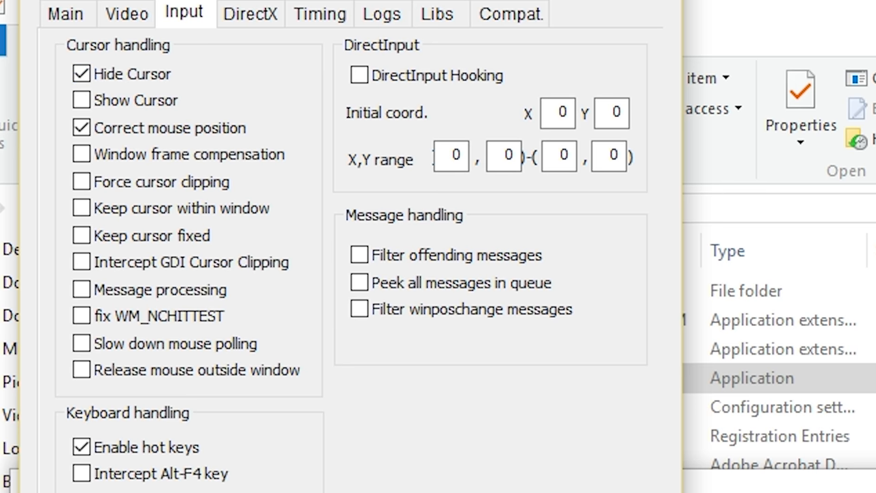
{"action": "mouse_move", "coordinate": [366, 17]}
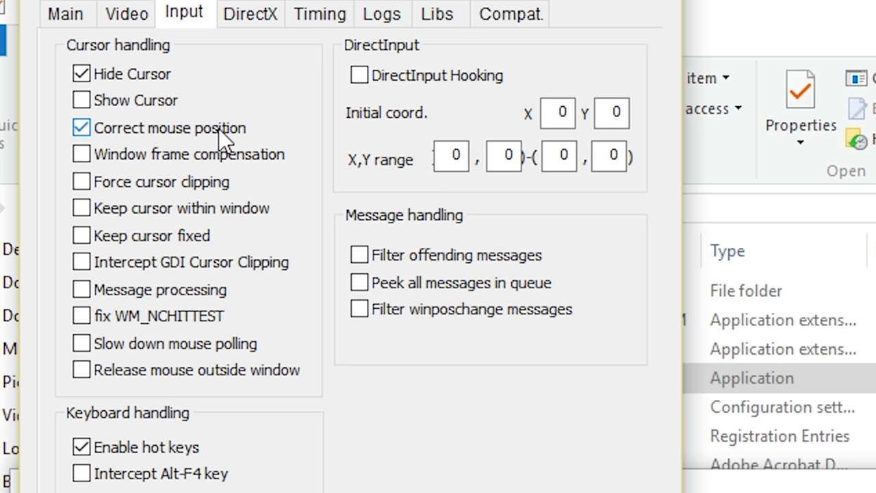
{"action": "mouse_move", "coordinate": [434, 459]}
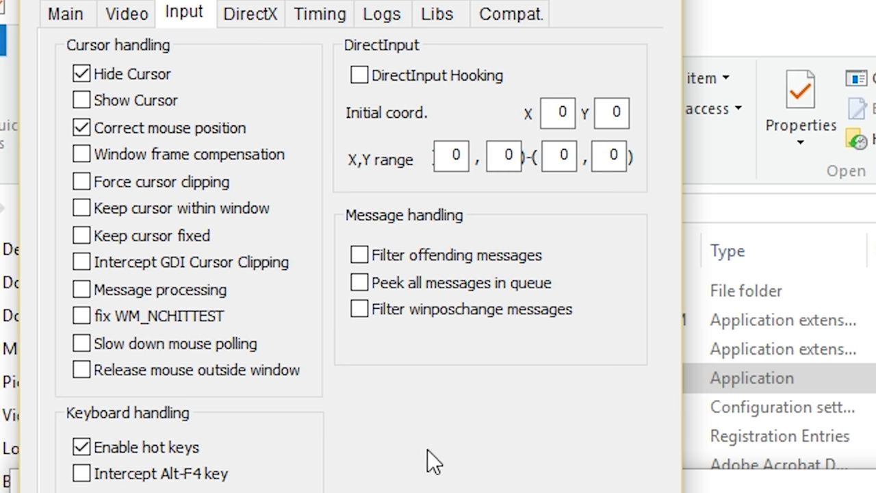
Keep Hide Cursor, Correct mouse position and hot keys, review Logs and Compat., then save
{"action": "left_click", "coordinate": [80, 447]}
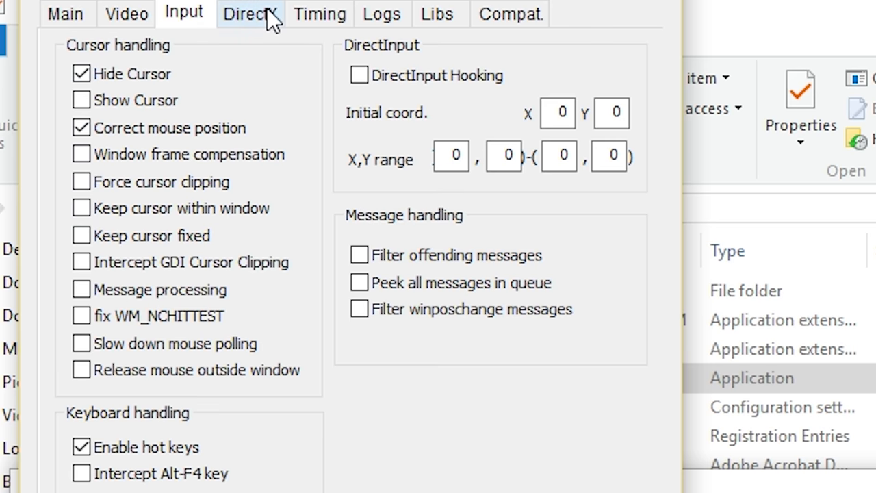
{"action": "left_click", "coordinate": [382, 13]}
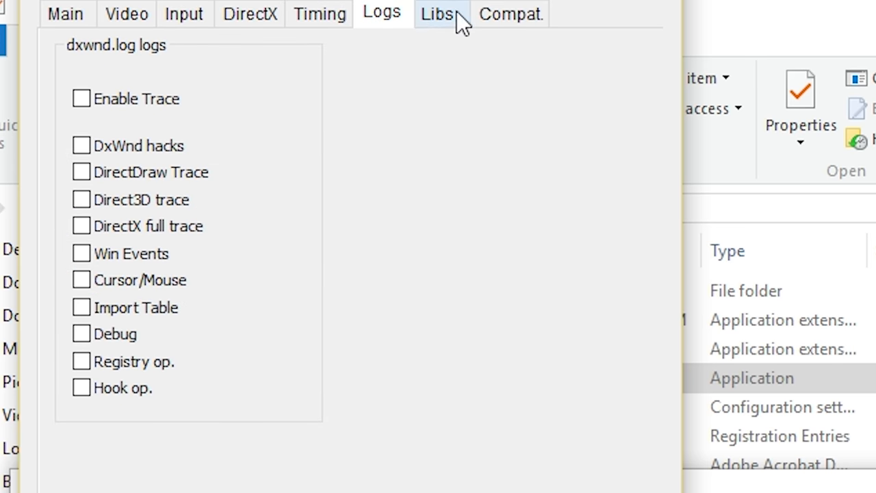
{"action": "left_click", "coordinate": [510, 13]}
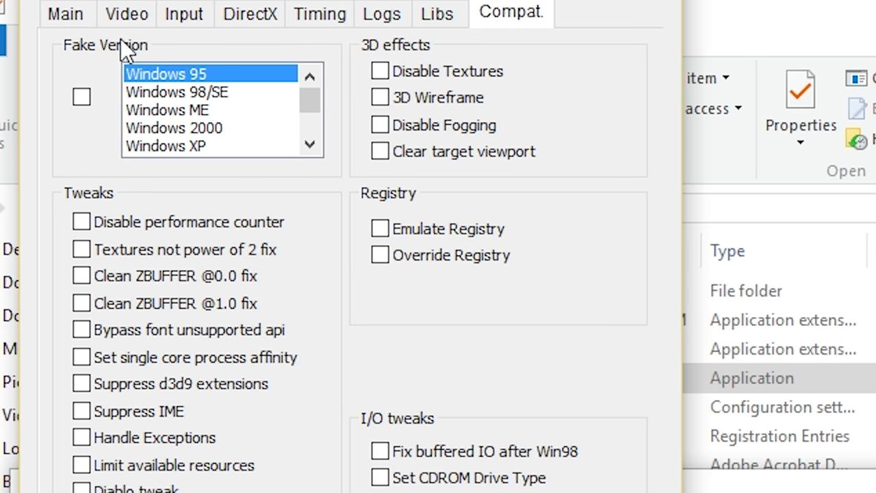
{"action": "left_click", "coordinate": [64, 12]}
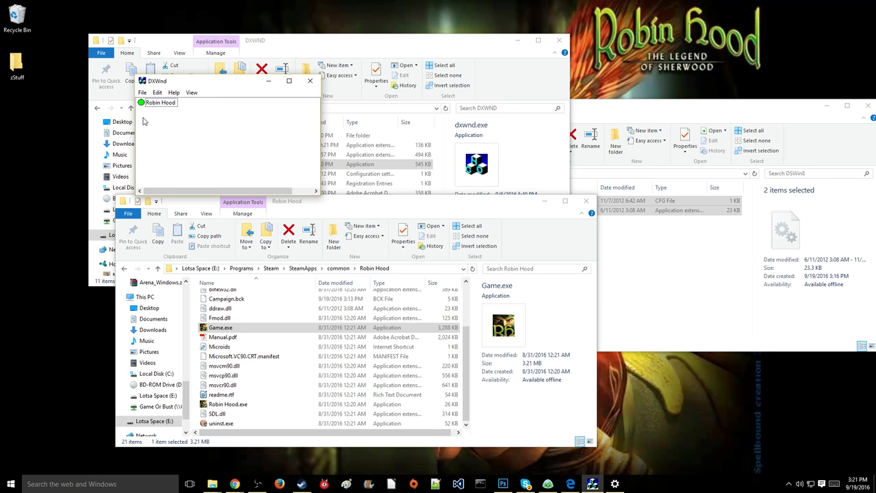
{"action": "mouse_move", "coordinate": [144, 122]}
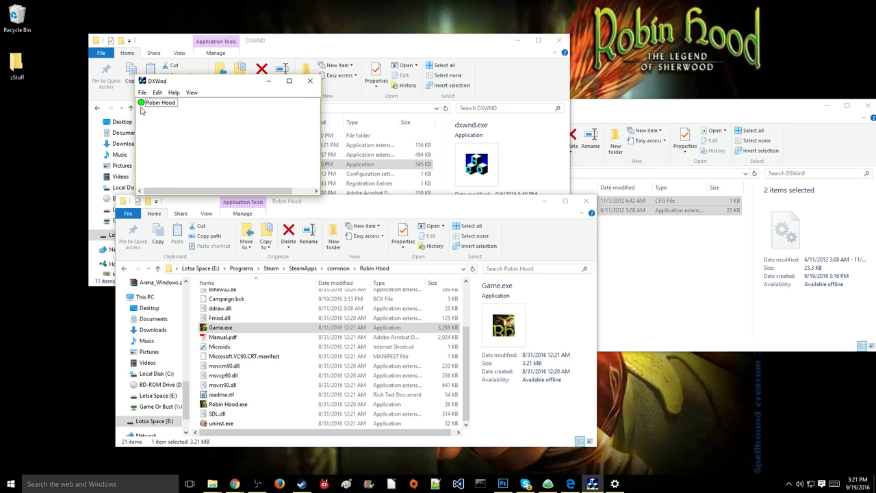
{"action": "mouse_move", "coordinate": [144, 113]}
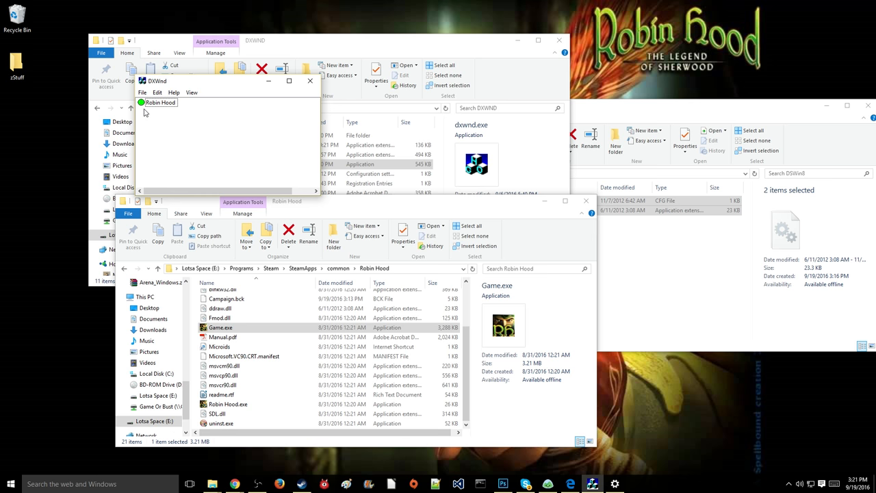
{"action": "mouse_move", "coordinate": [154, 126]}
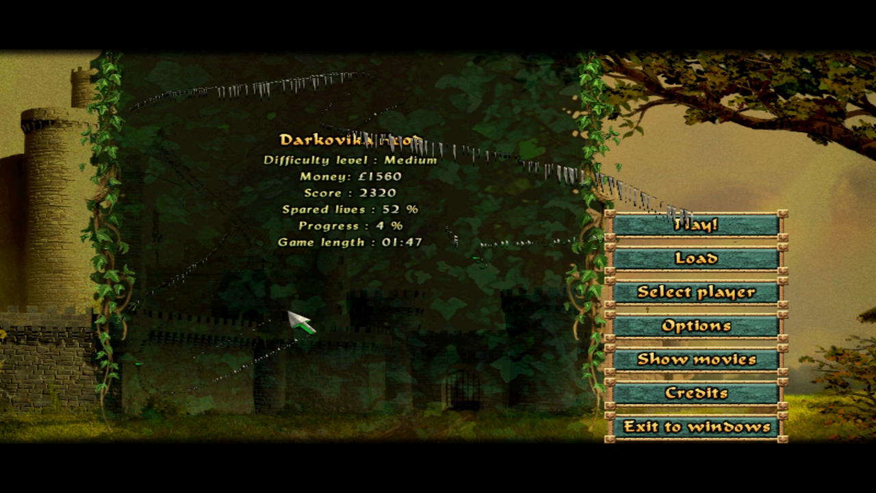
{"action": "mouse_move", "coordinate": [196, 162]}
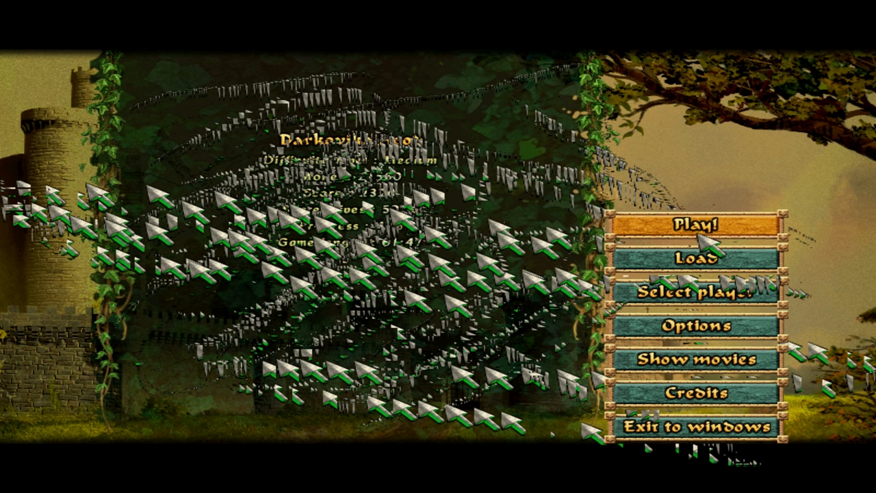
Load the mission with Play!, then quit it from the in-game menu and confirm leaving
{"action": "left_click", "coordinate": [699, 227]}
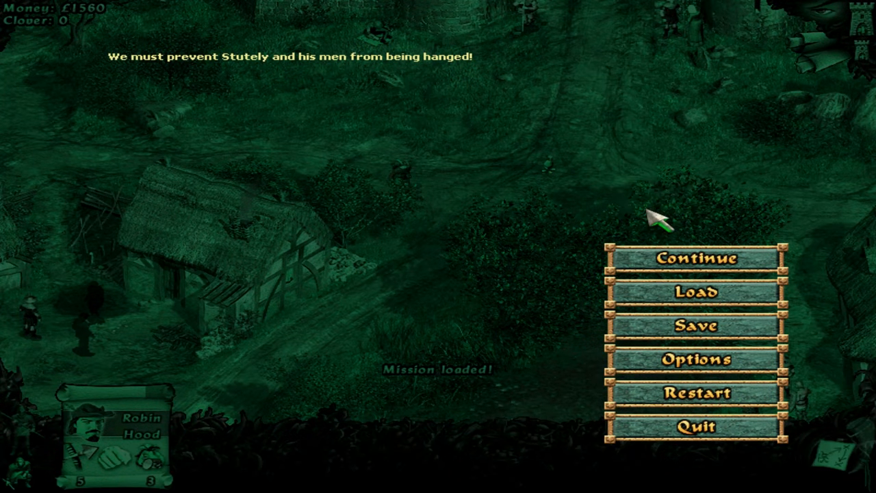
{"action": "left_click", "coordinate": [696, 258]}
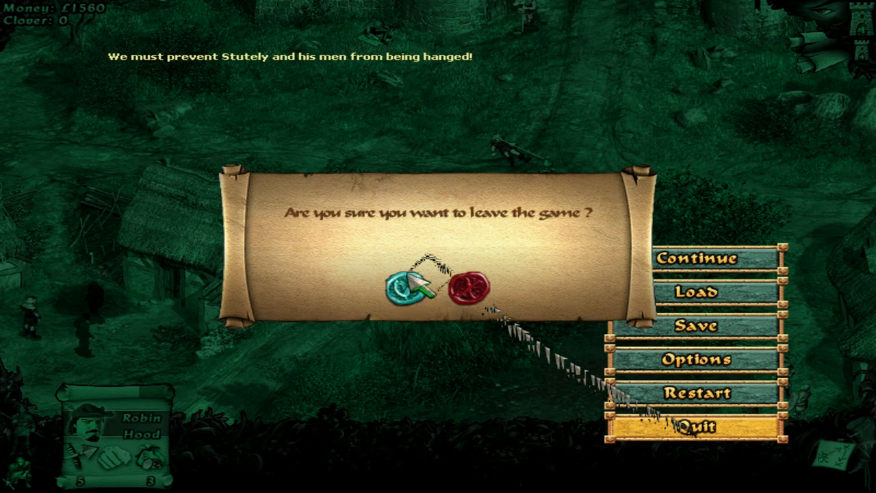
{"action": "left_click", "coordinate": [697, 427]}
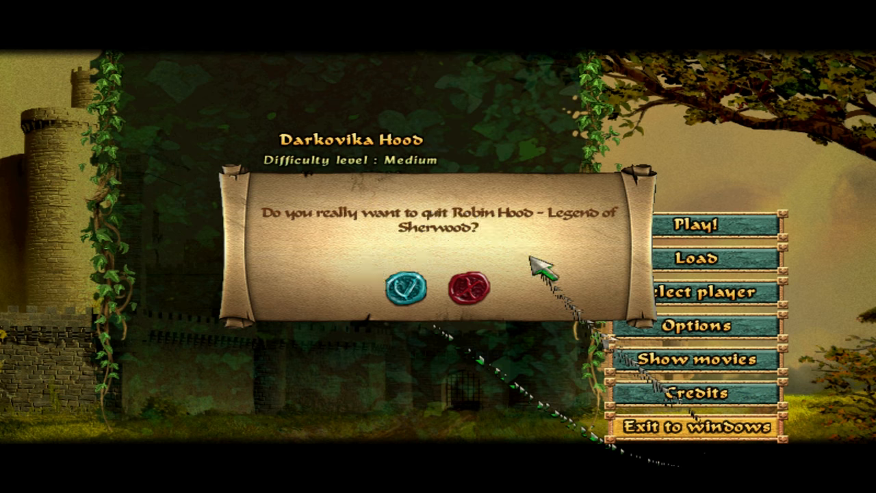
Confirm quitting to Windows, select the Robin Hood entry, and close the DXWND folder window
{"action": "left_click", "coordinate": [403, 287]}
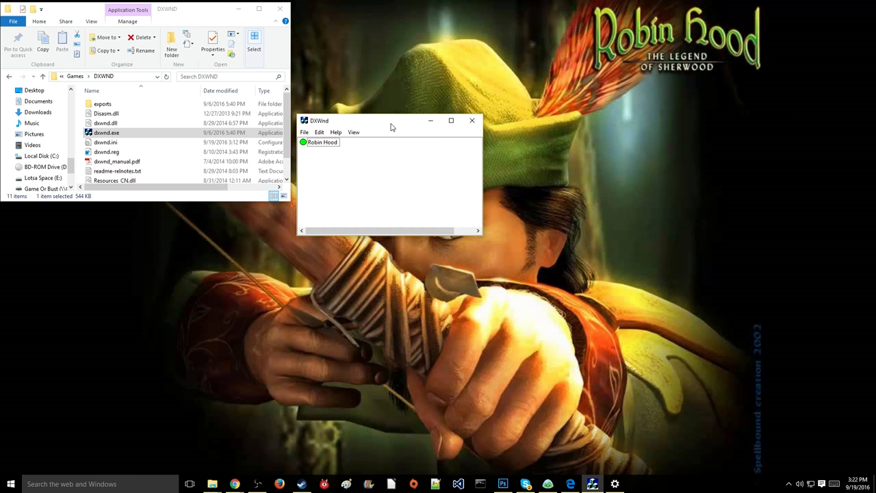
{"action": "mouse_move", "coordinate": [333, 179]}
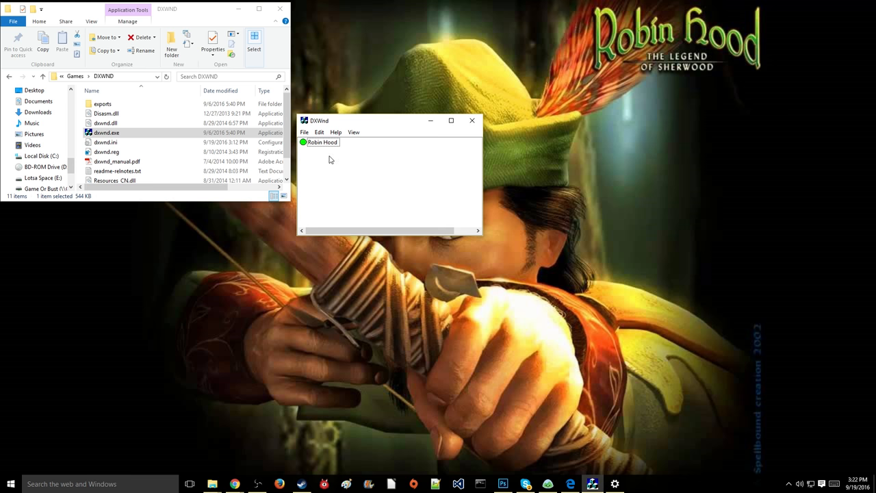
{"action": "left_click", "coordinate": [322, 142]}
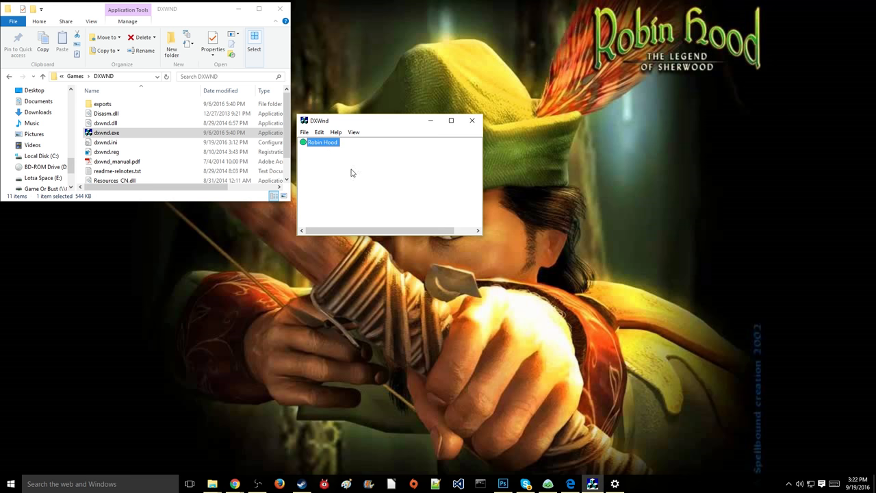
{"action": "mouse_move", "coordinate": [390, 126]}
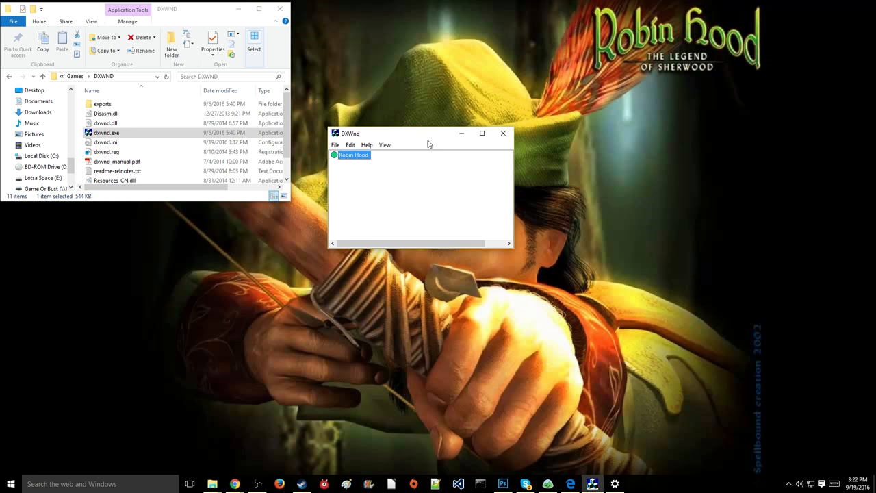
{"action": "left_click", "coordinate": [280, 8]}
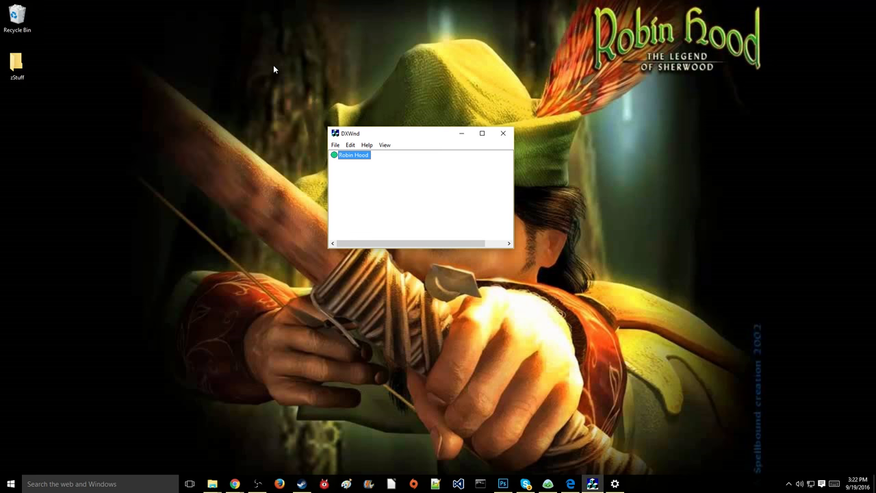